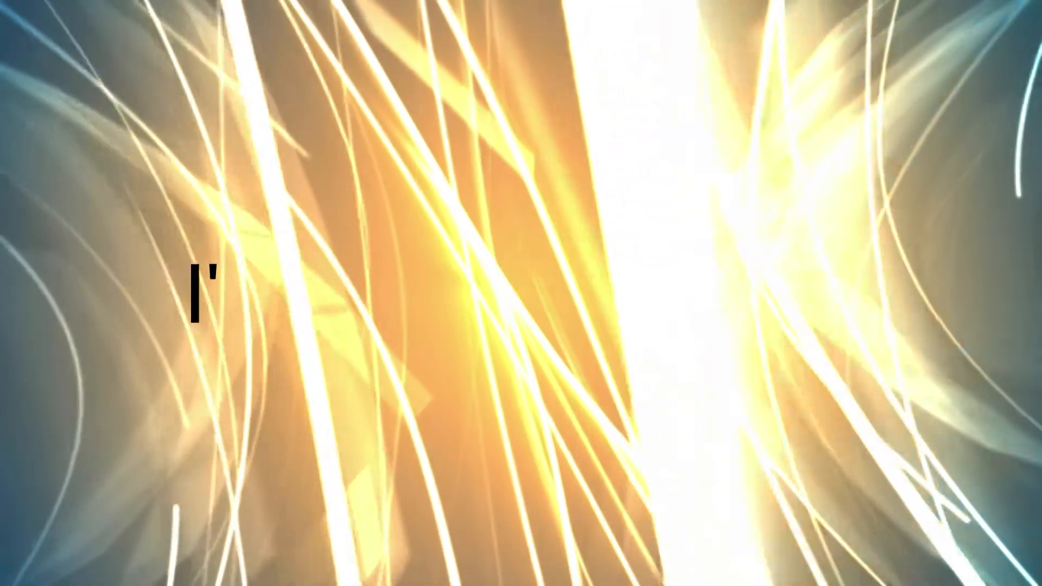
pyautogui.write('Waiting arms wide open')
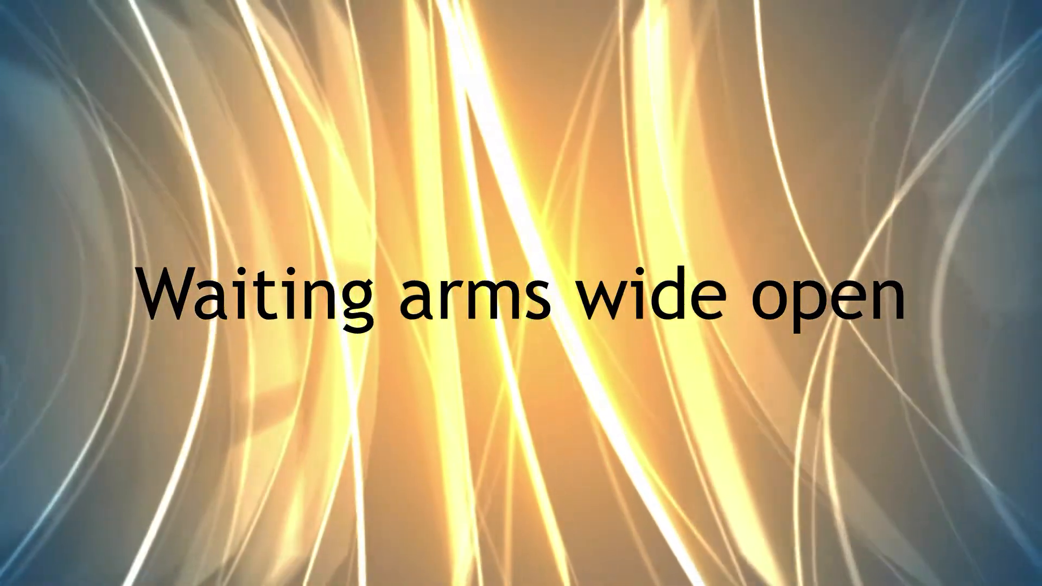